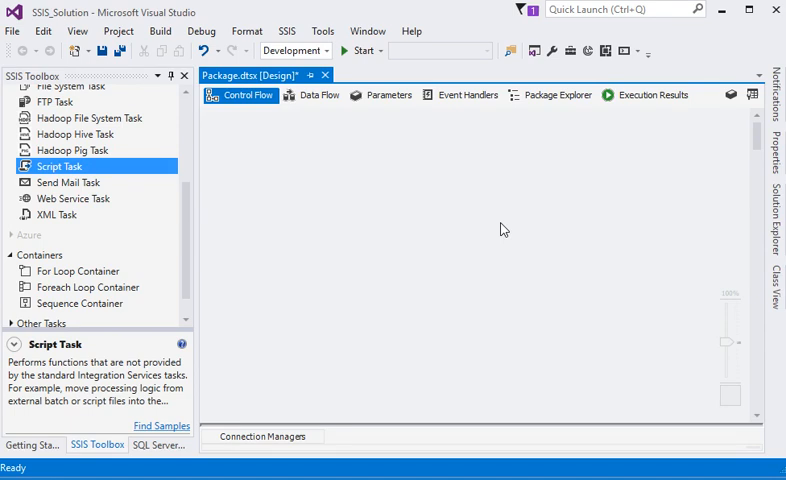
mouse_move(463, 234)
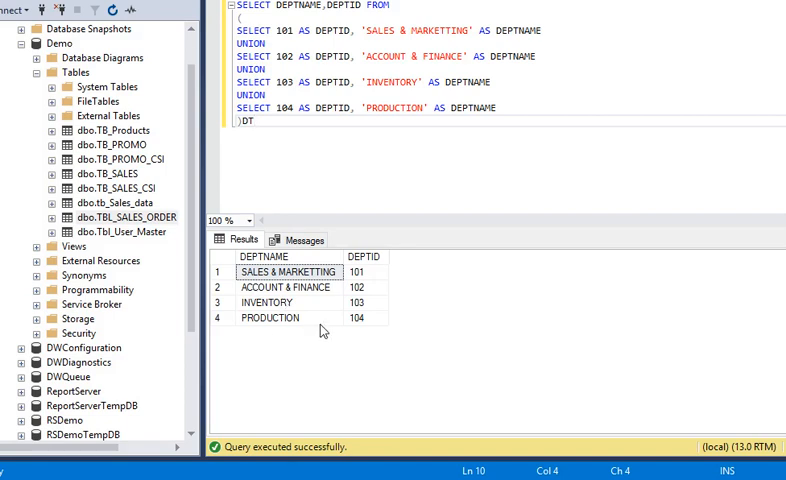
mouse_move(284, 344)
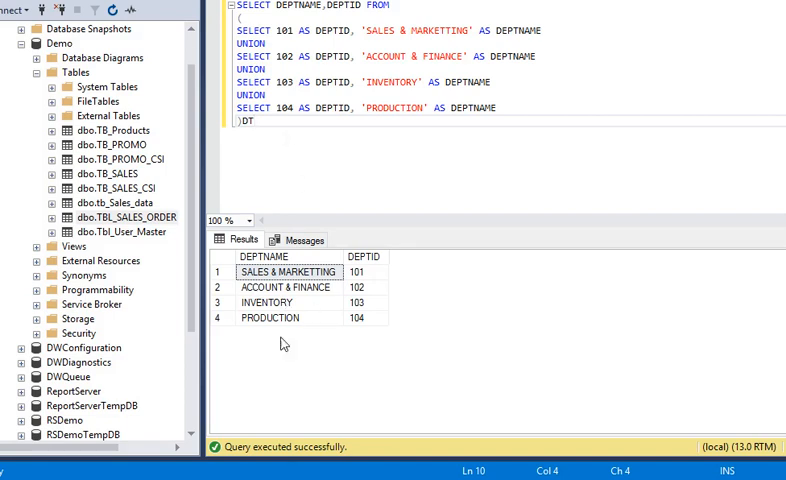
Step: Drag an Execute SQL Task from the Toolbox Favorites onto the Control Flow surface
click(290, 288)
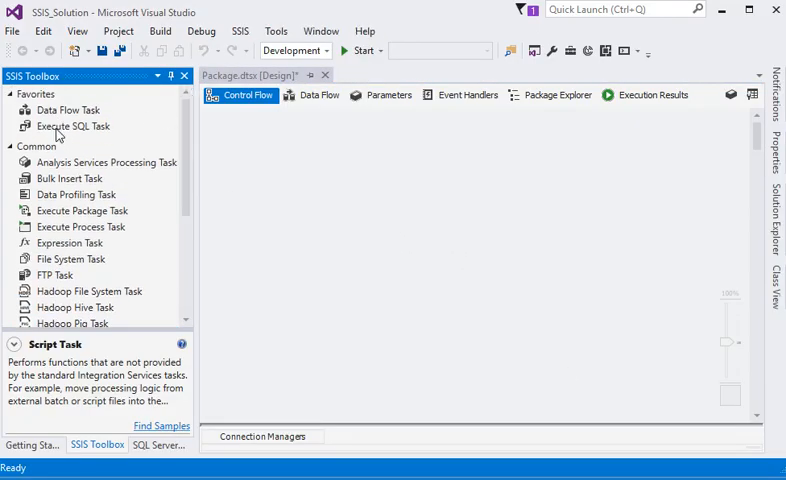
click(72, 126)
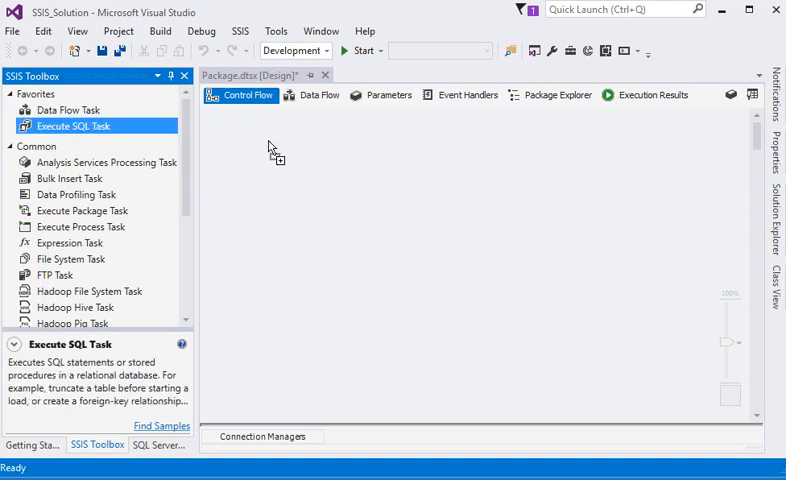
drag(70, 125, 335, 151)
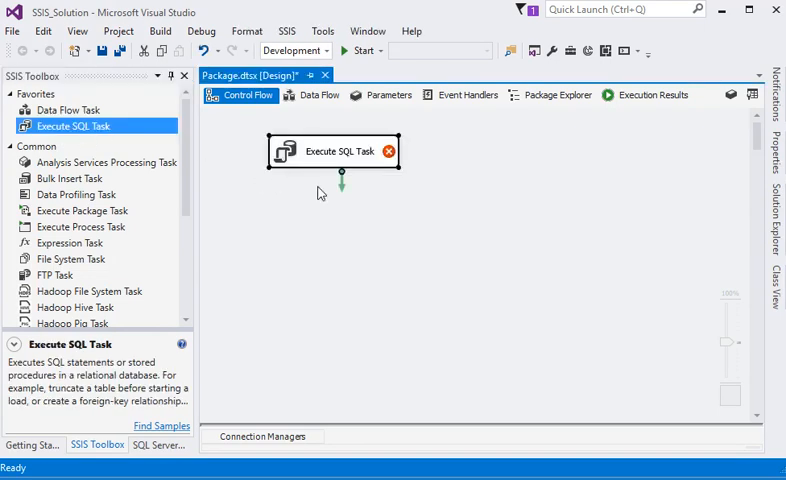
mouse_move(392, 231)
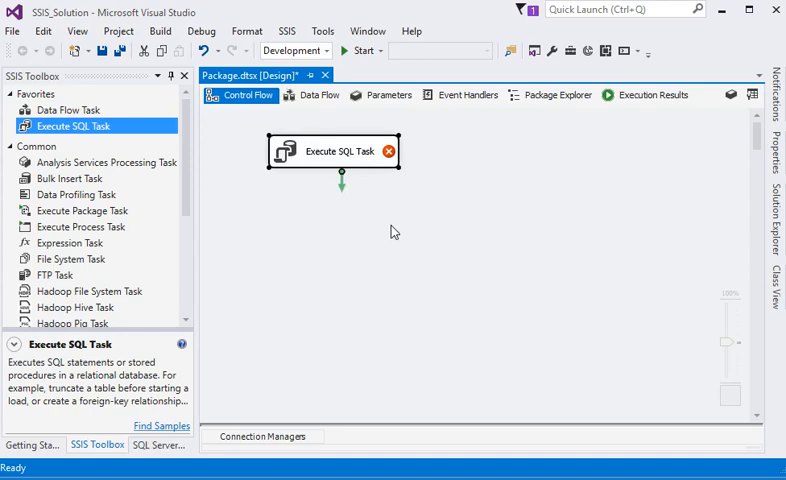
mouse_move(333, 184)
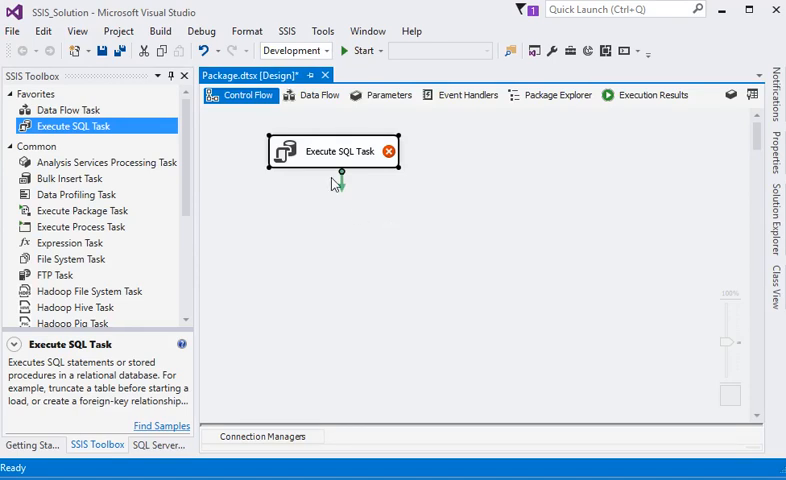
mouse_move(356, 156)
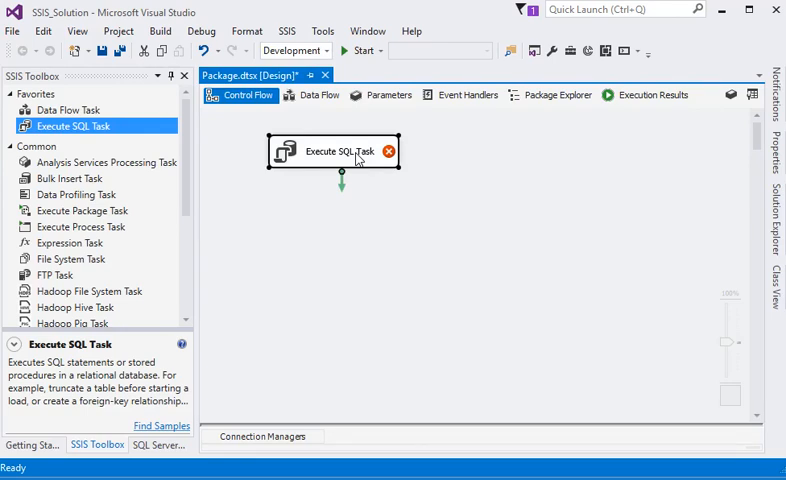
Step: Set the task's connection to LocalHost.Demo, ResultSet to Full result set, and paste the department query
right_click(340, 153)
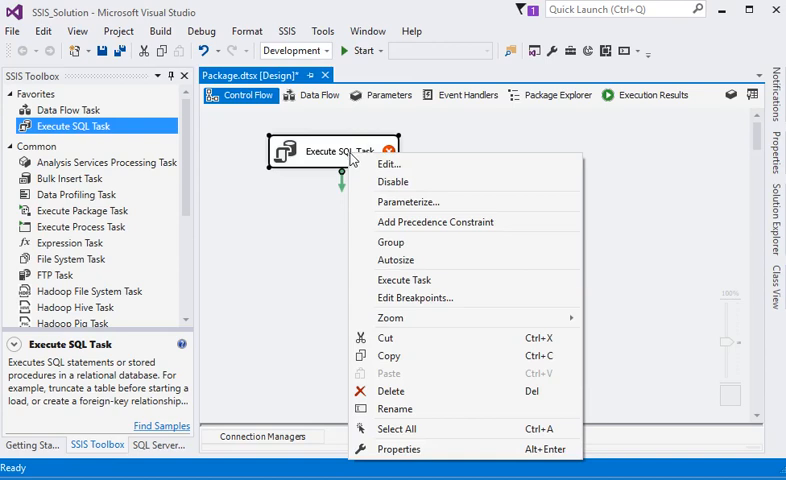
click(389, 163)
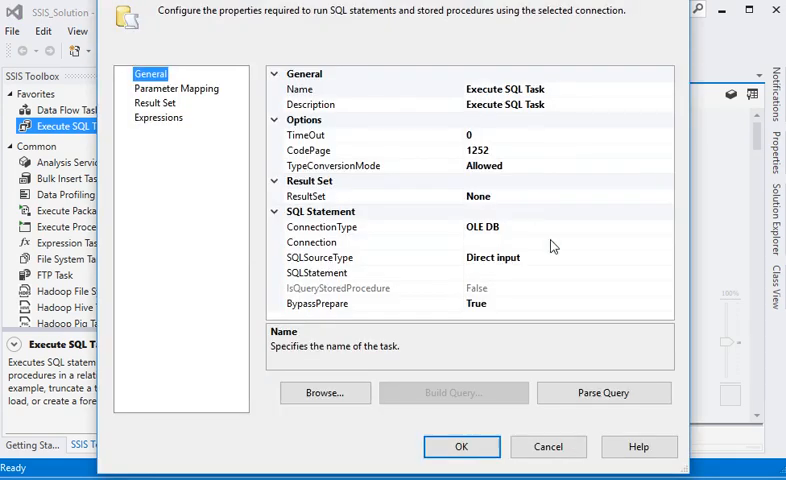
click(665, 242)
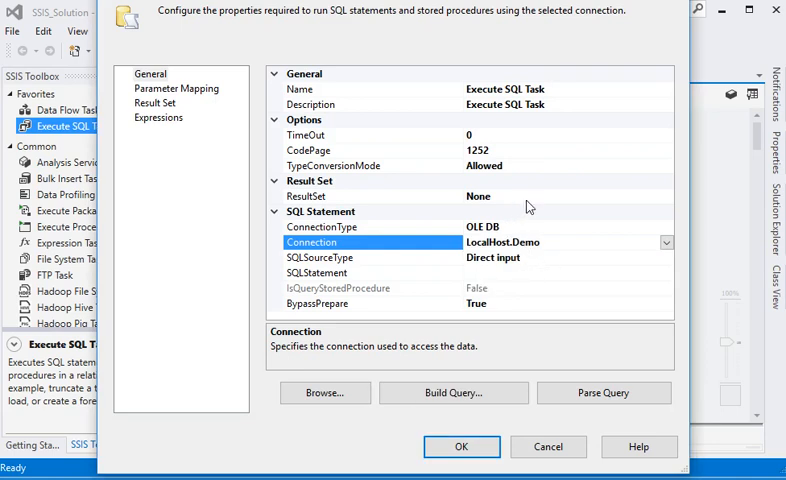
click(320, 196)
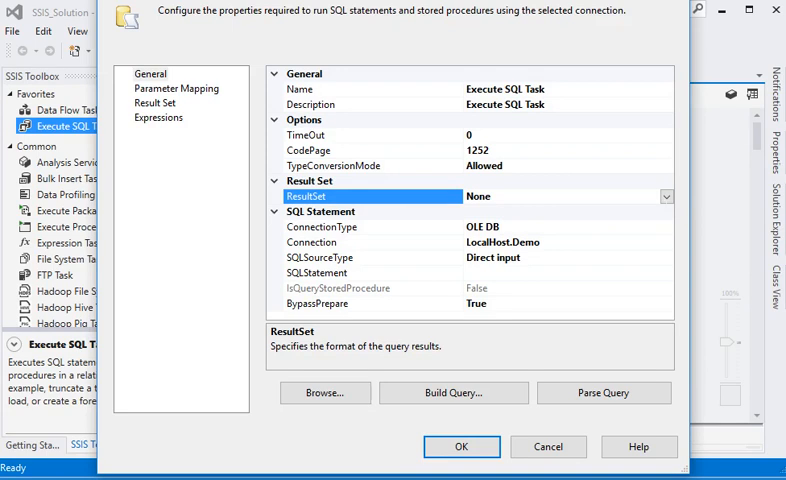
click(665, 196)
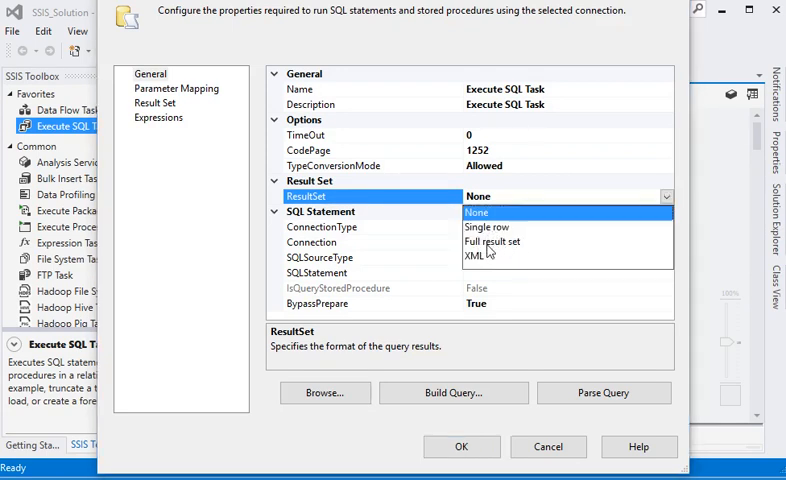
click(497, 241)
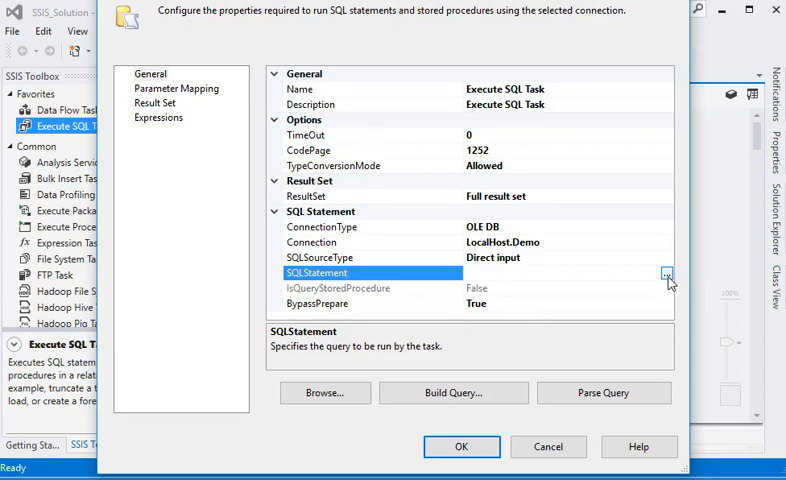
click(666, 273)
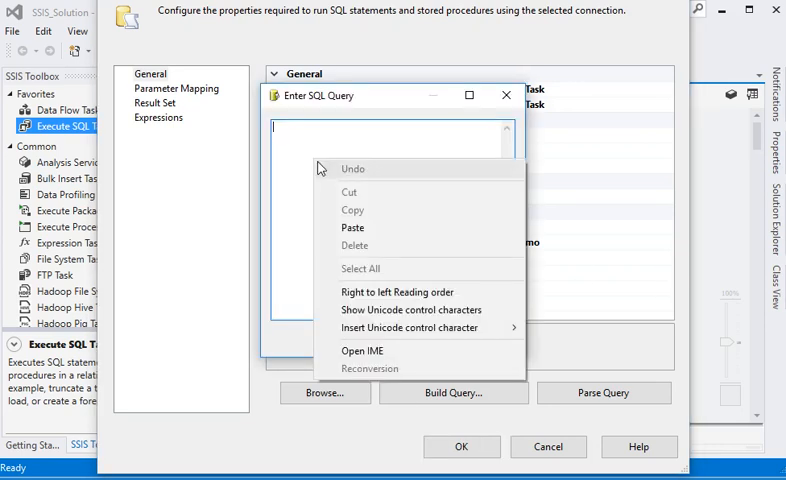
click(352, 227)
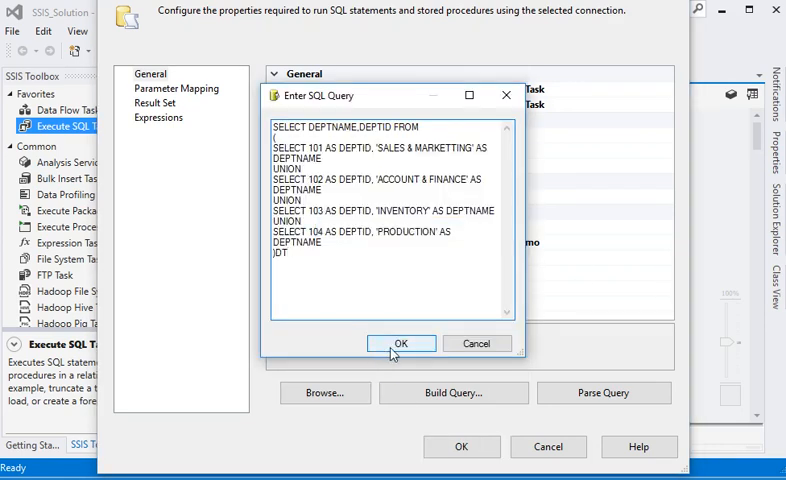
click(401, 343)
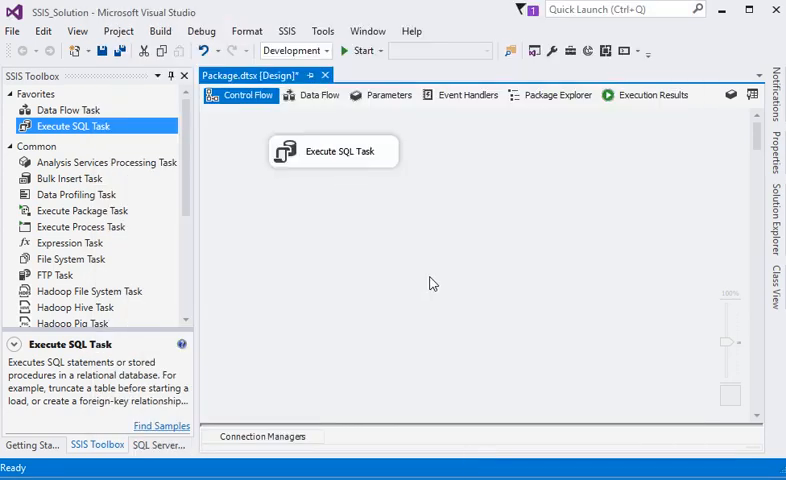
Step: Start debugging the package, then stop the failed run to return to design mode
click(360, 51)
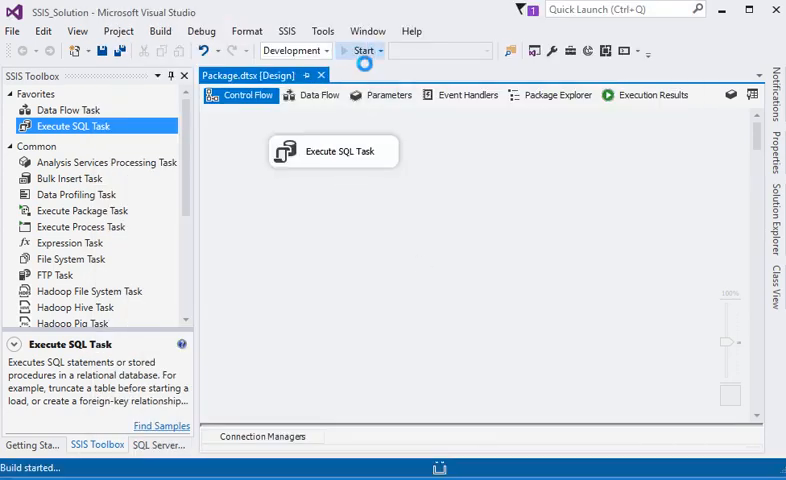
click(362, 50)
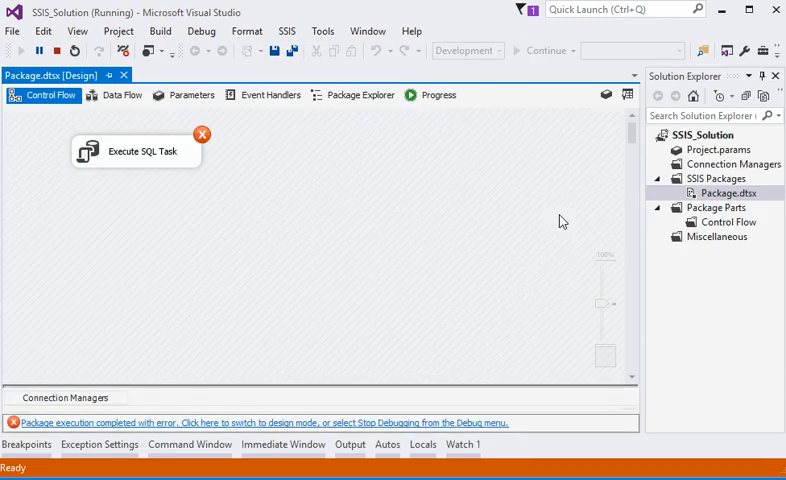
mouse_move(61, 51)
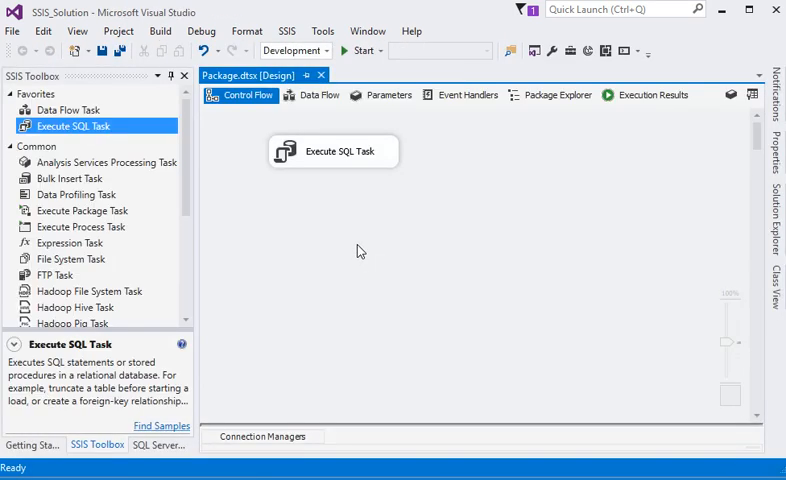
right_click(333, 151)
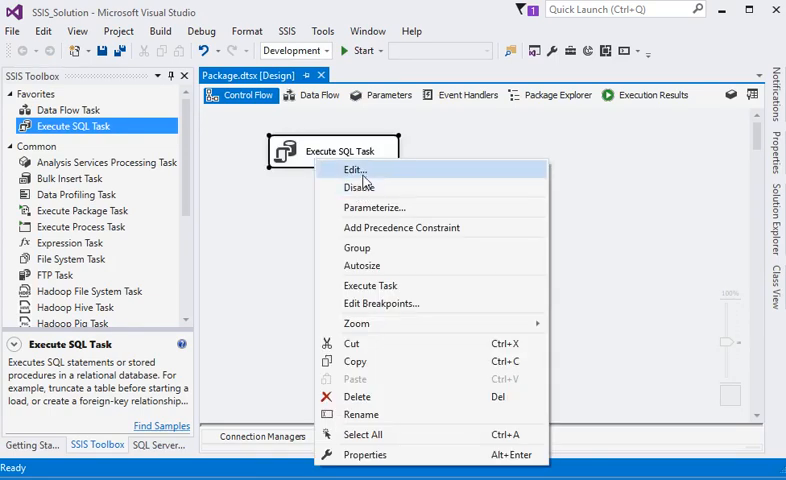
click(355, 169)
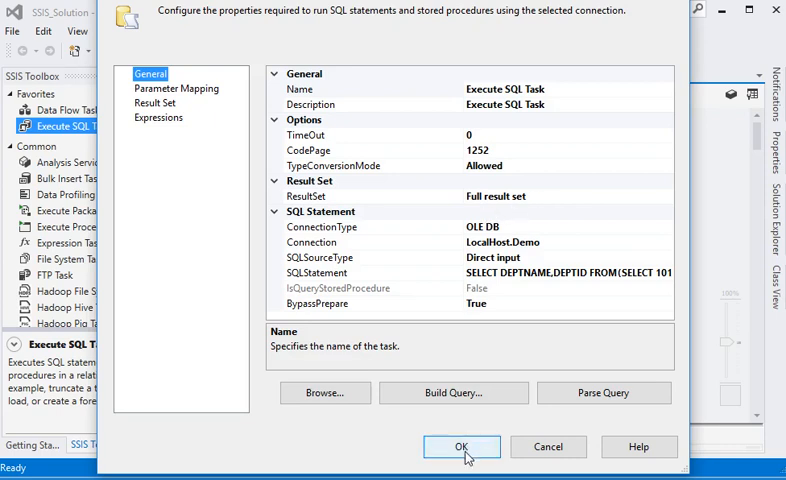
click(461, 447)
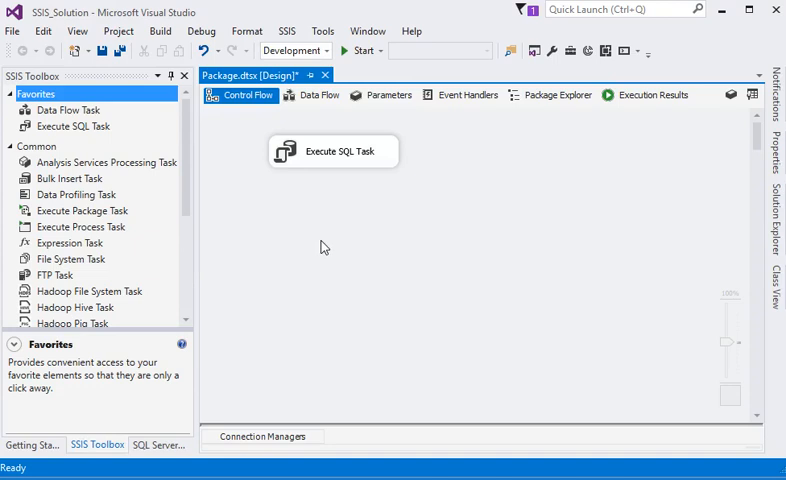
mouse_move(256, 247)
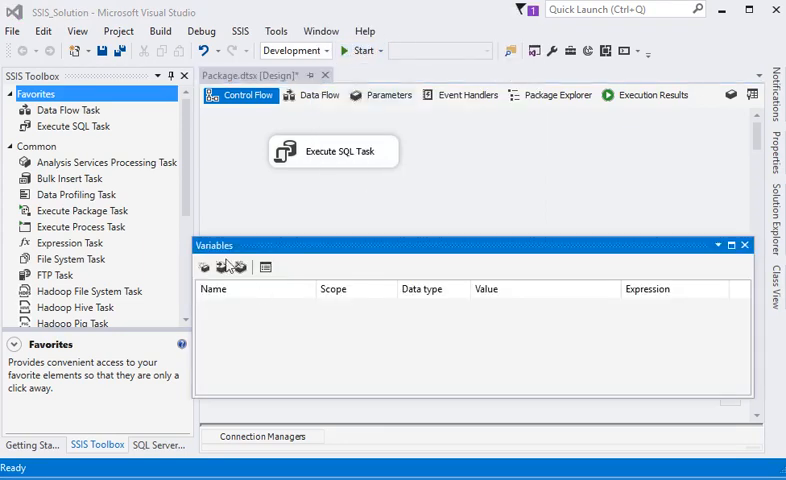
Step: Add package variables DeptList of type Object and DeptName of type String
click(204, 267)
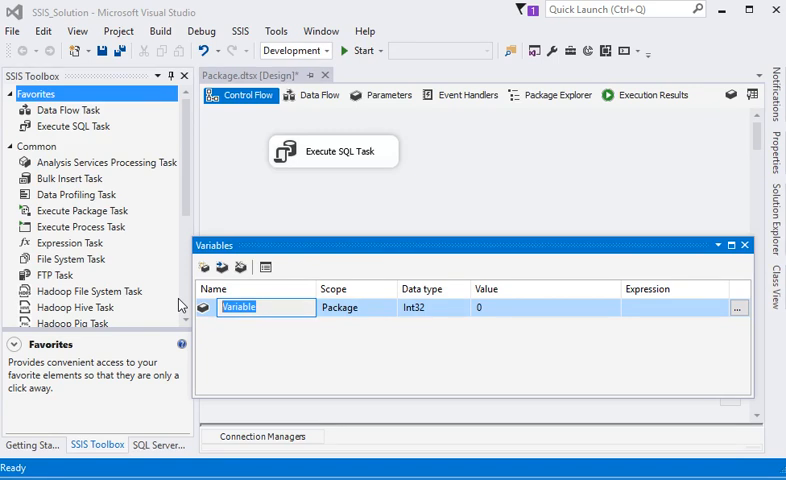
text(Depl)
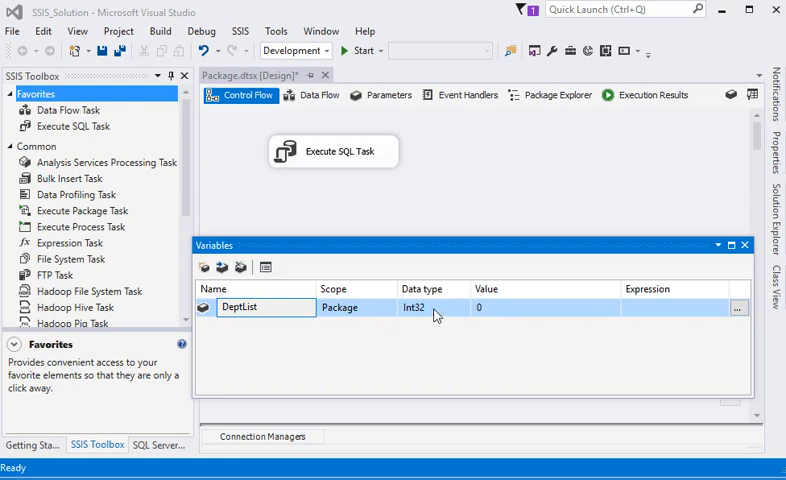
click(463, 307)
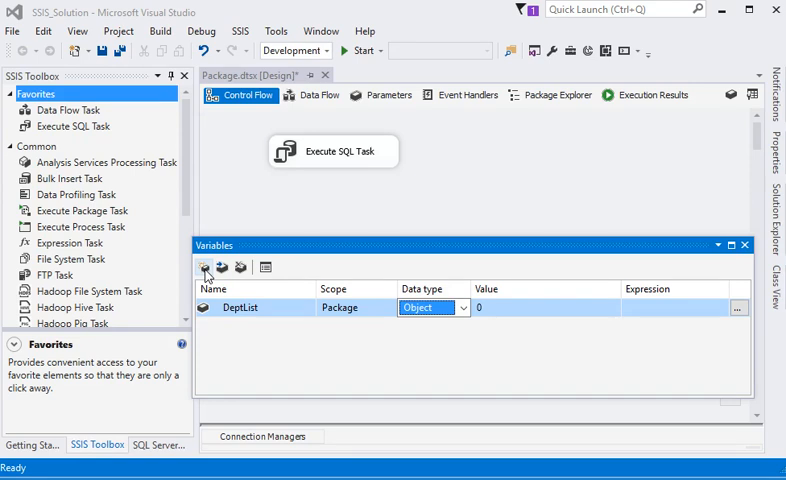
click(205, 266)
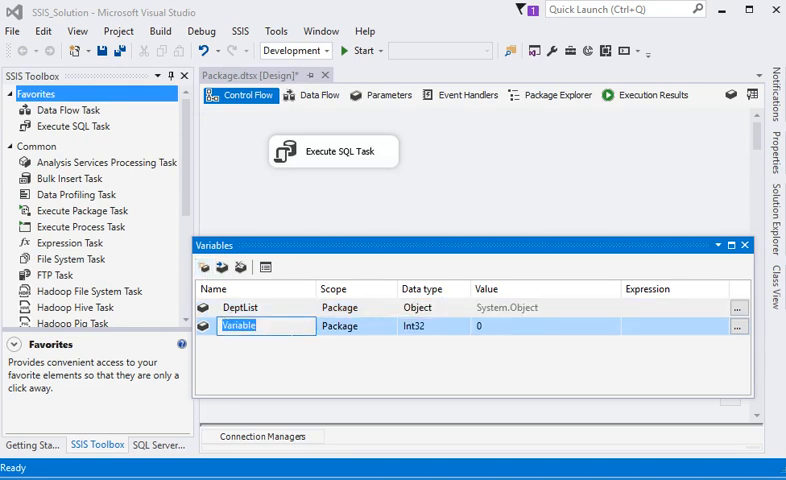
text(Dept)
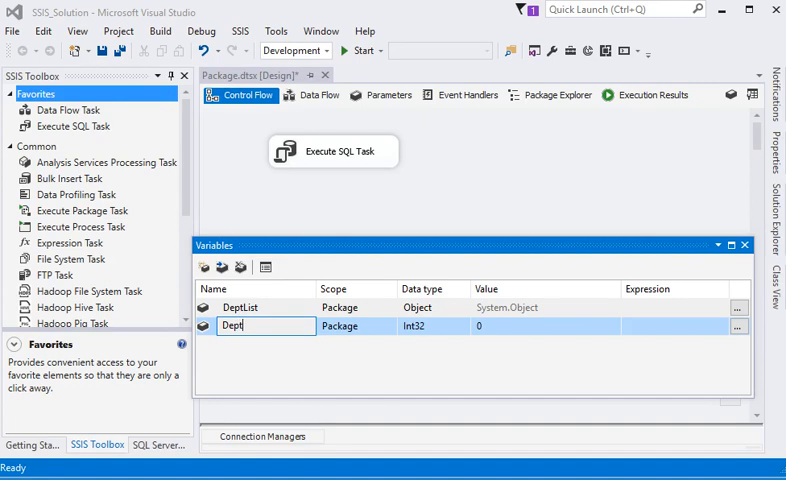
text(Nam)
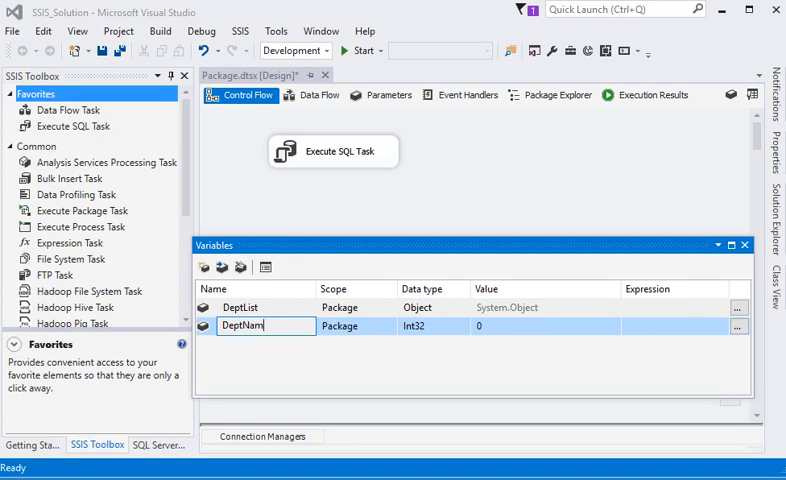
click(457, 327)
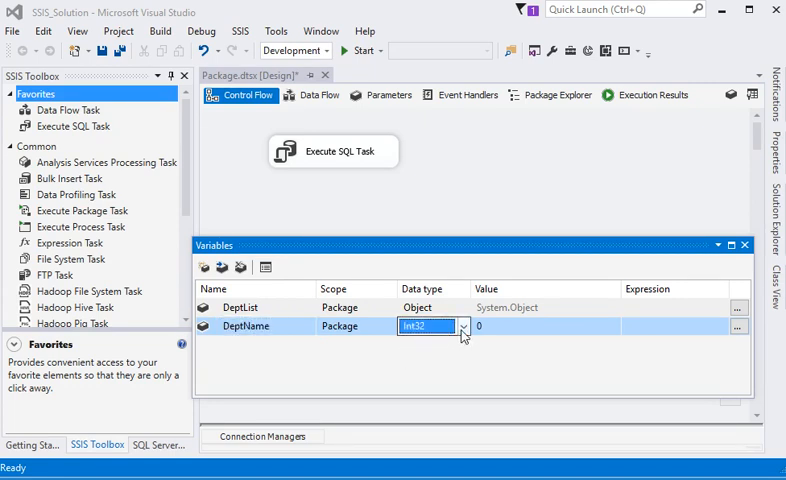
click(430, 326)
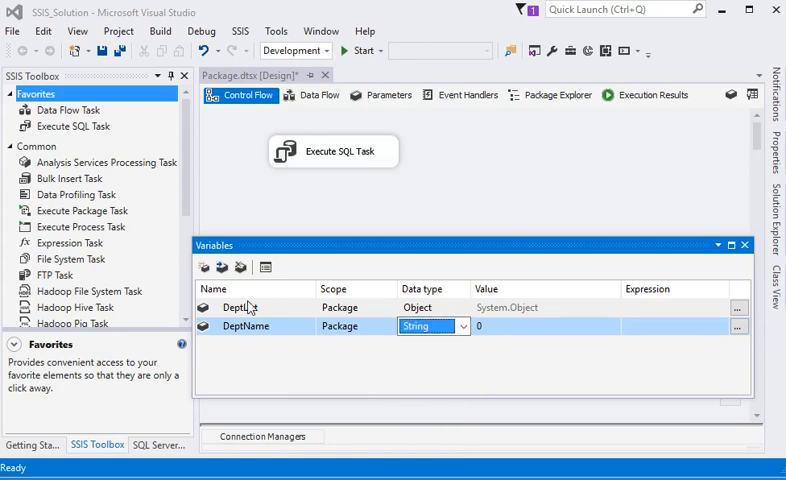
Step: Add a third package variable DeptId with String data type
click(205, 266)
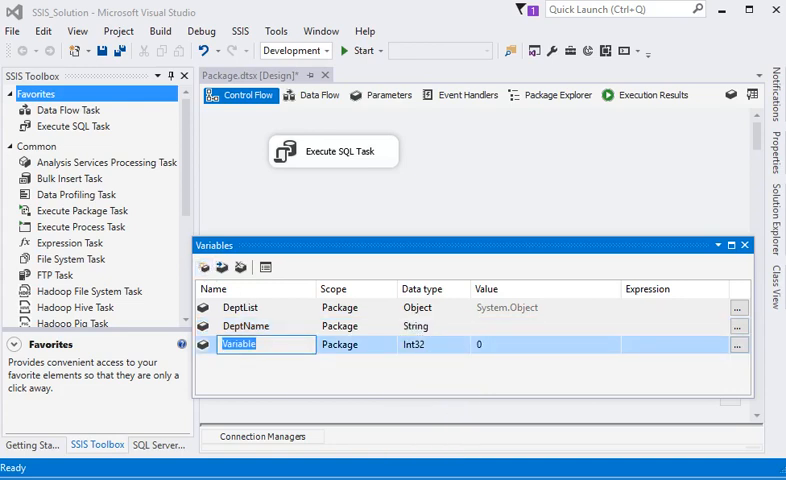
text(DeptId)
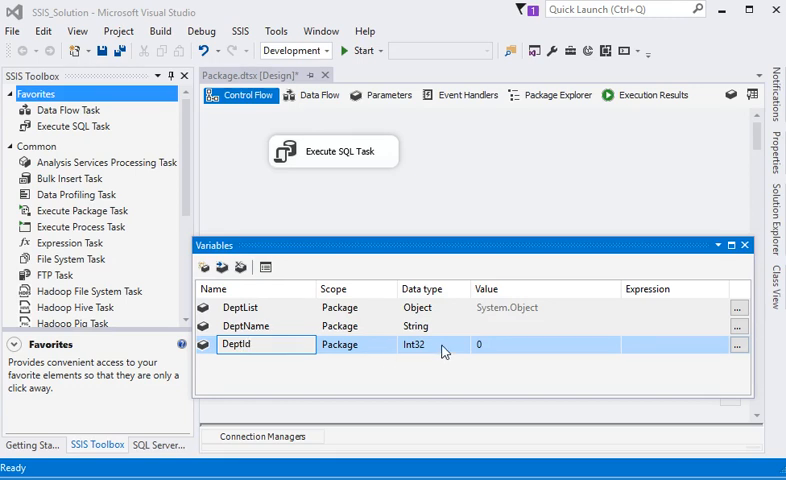
click(463, 344)
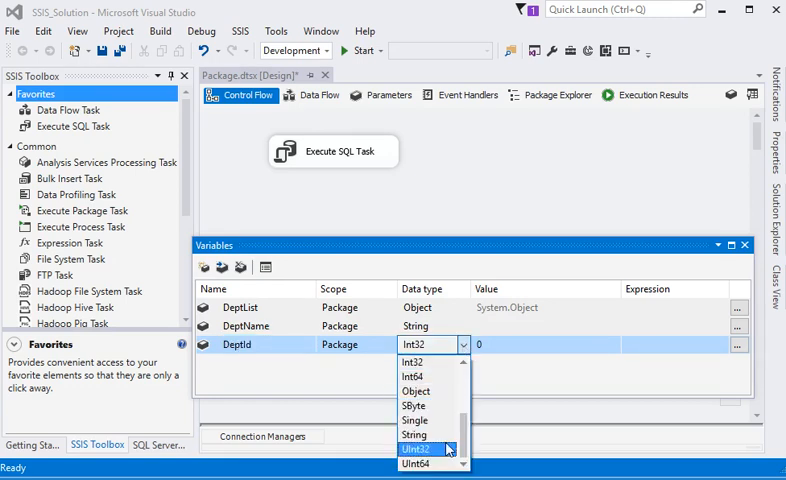
mouse_move(414, 434)
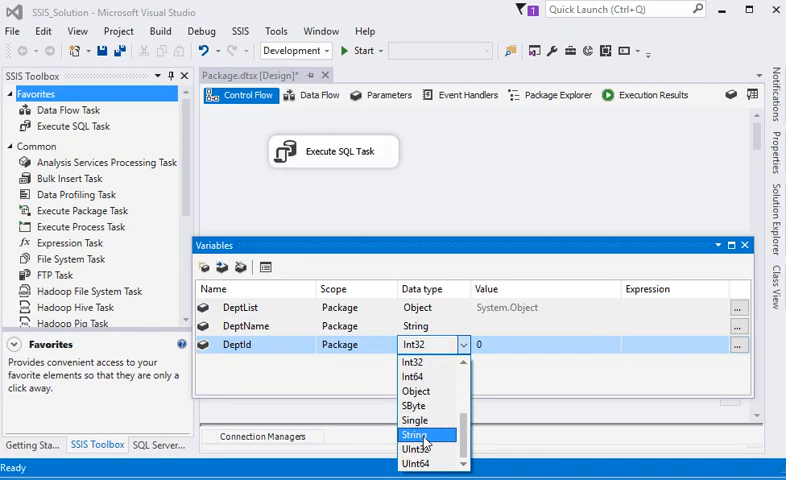
click(418, 435)
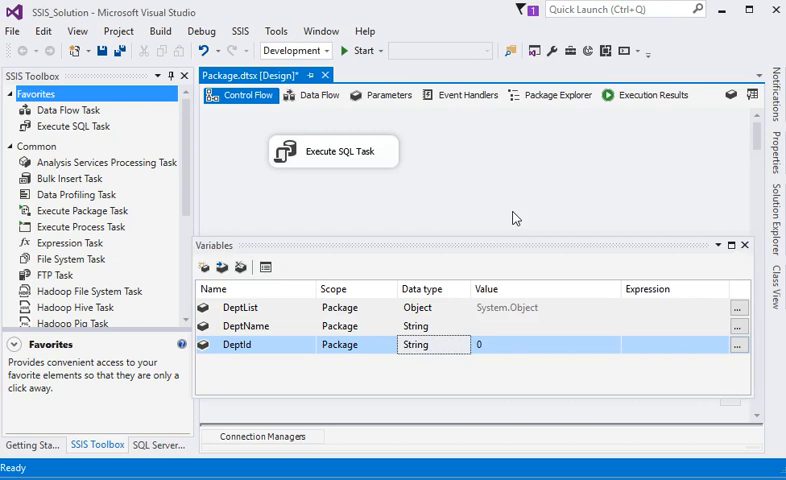
Step: In the task's Result Set page, map result name 0 to User::DeptList and confirm
right_click(335, 151)
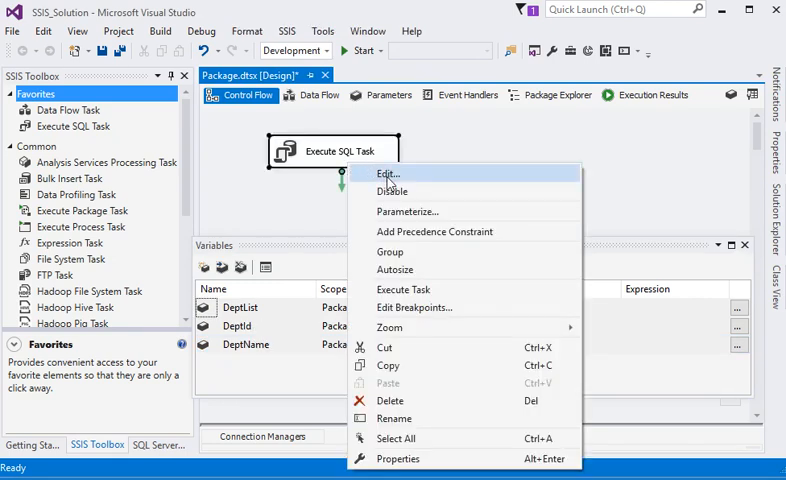
click(388, 173)
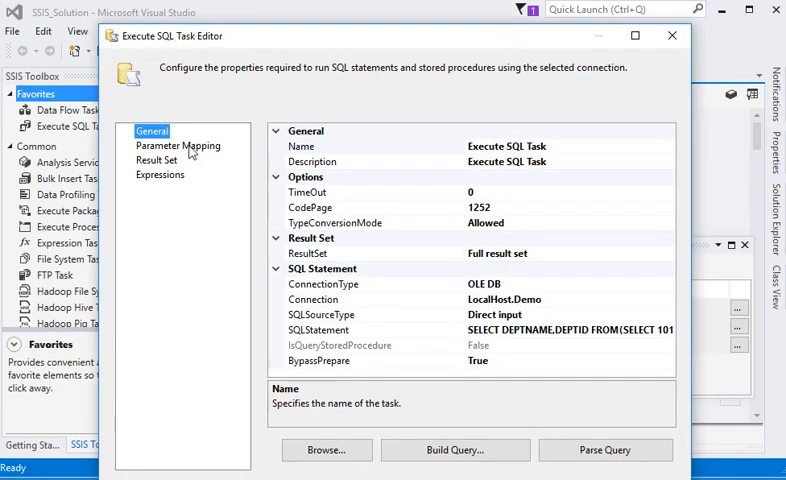
click(156, 160)
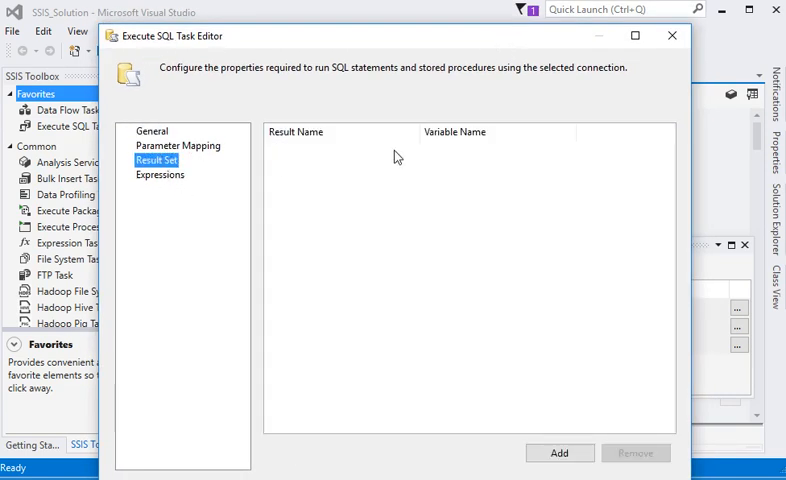
click(559, 452)
text(0)
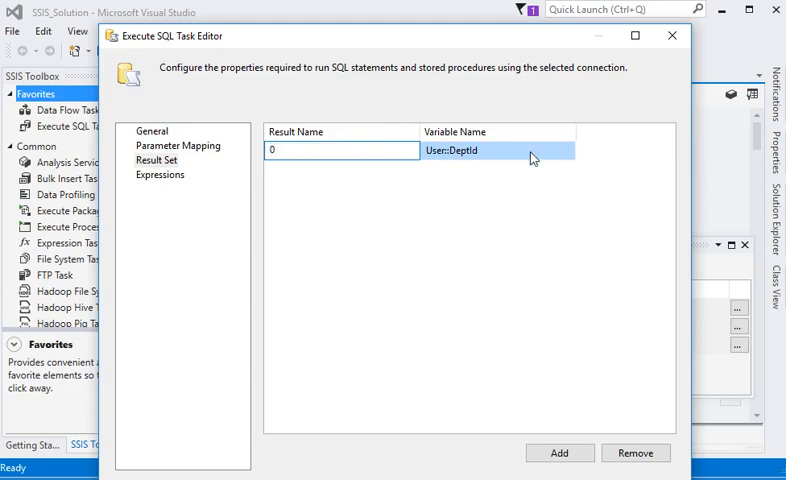
click(567, 150)
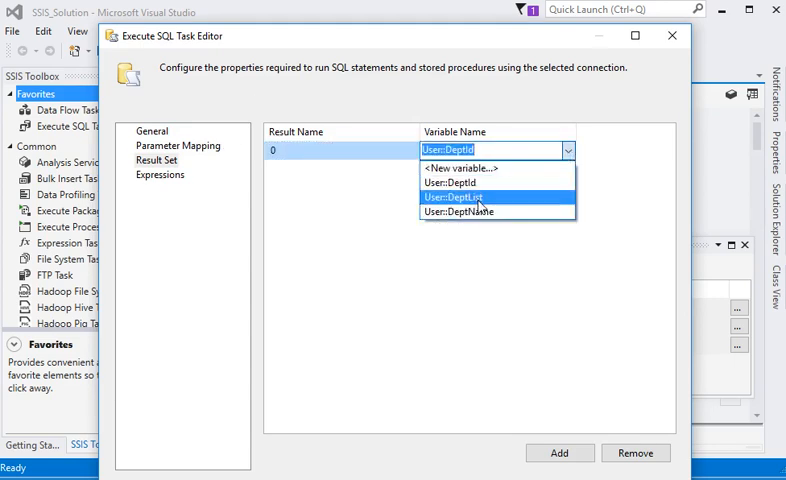
click(456, 197)
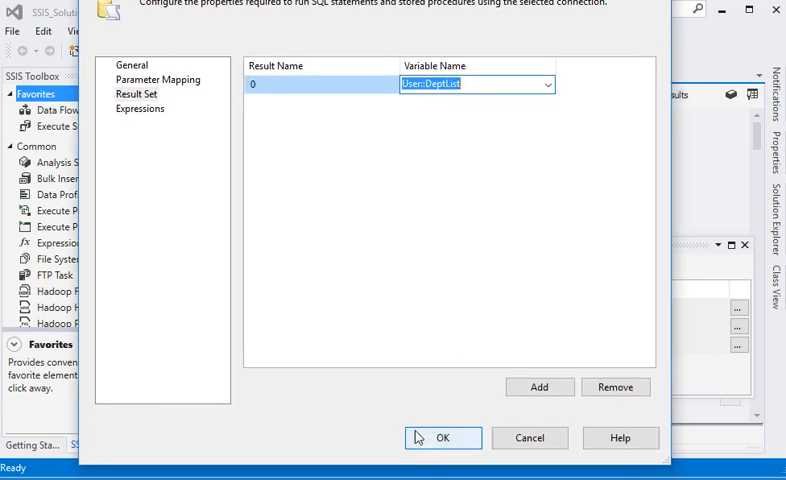
click(443, 438)
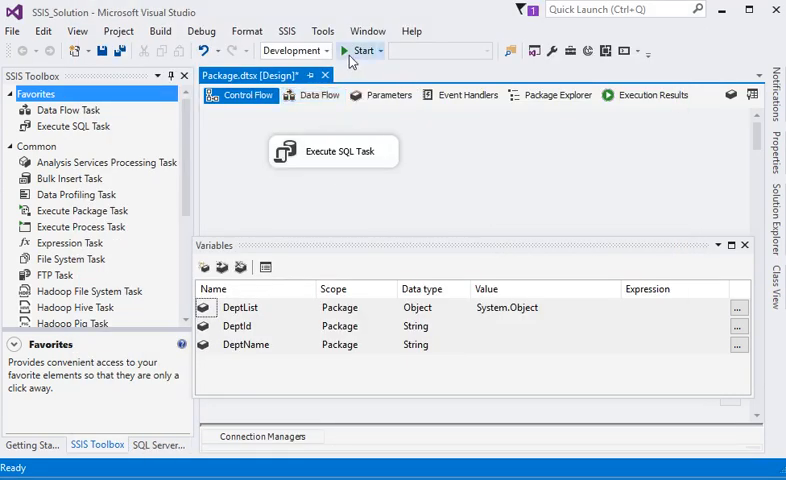
Step: Start debugging the package again and get a green success check on the Execute SQL Task
click(363, 51)
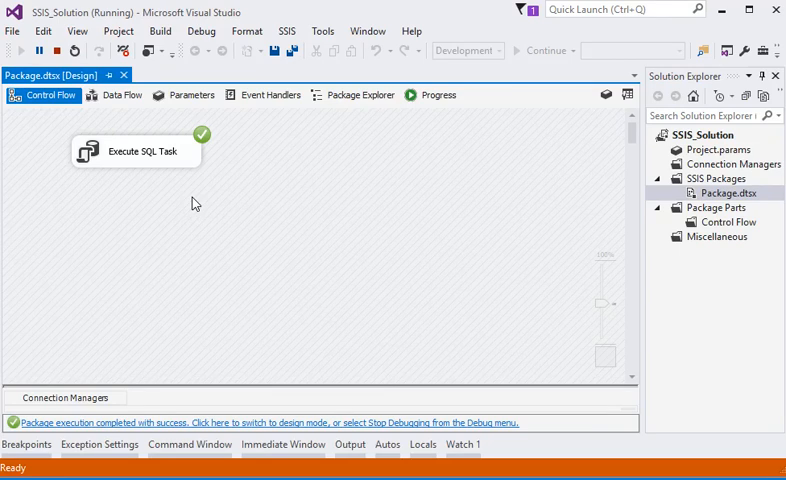
mouse_move(122, 158)
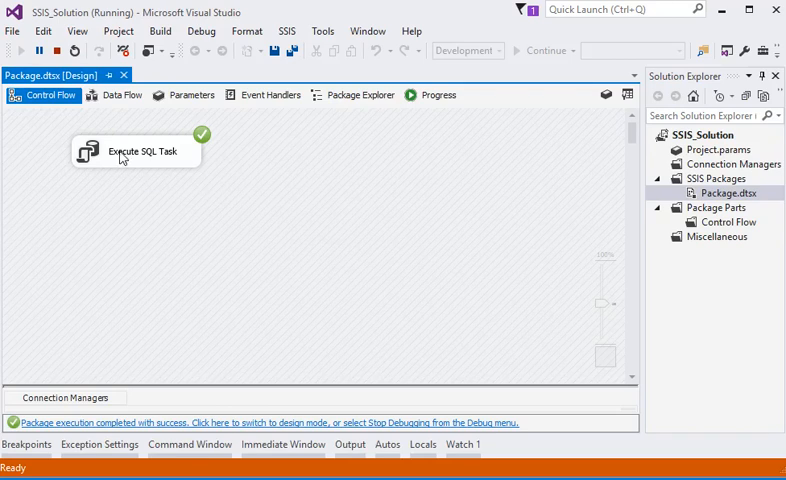